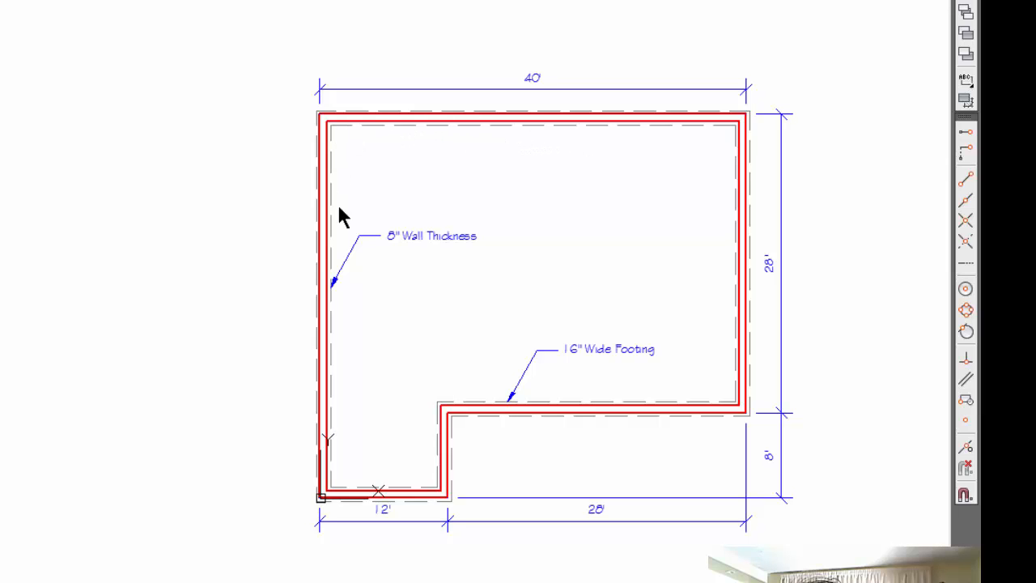
mouse_move(556, 366)
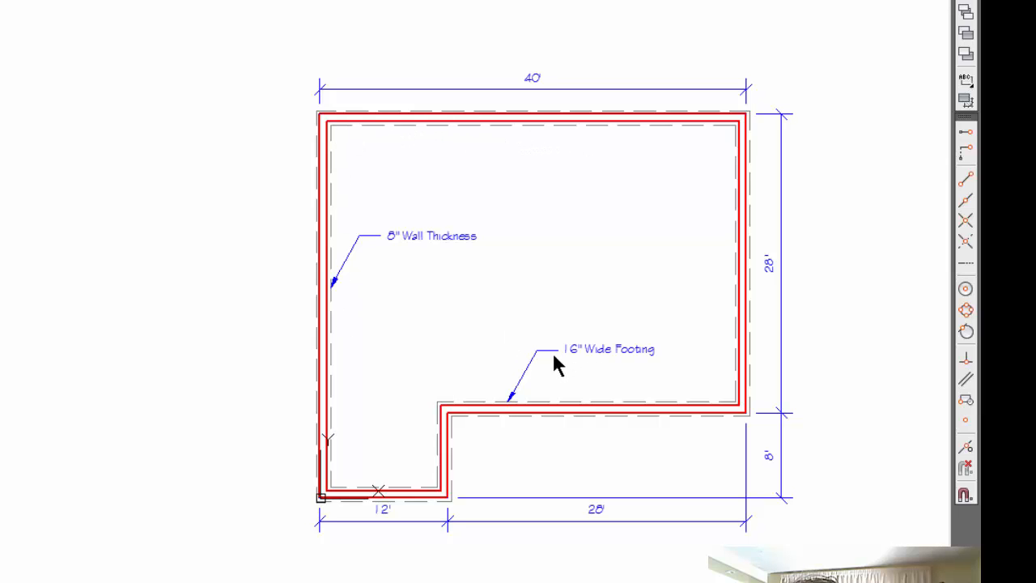
mouse_move(612, 366)
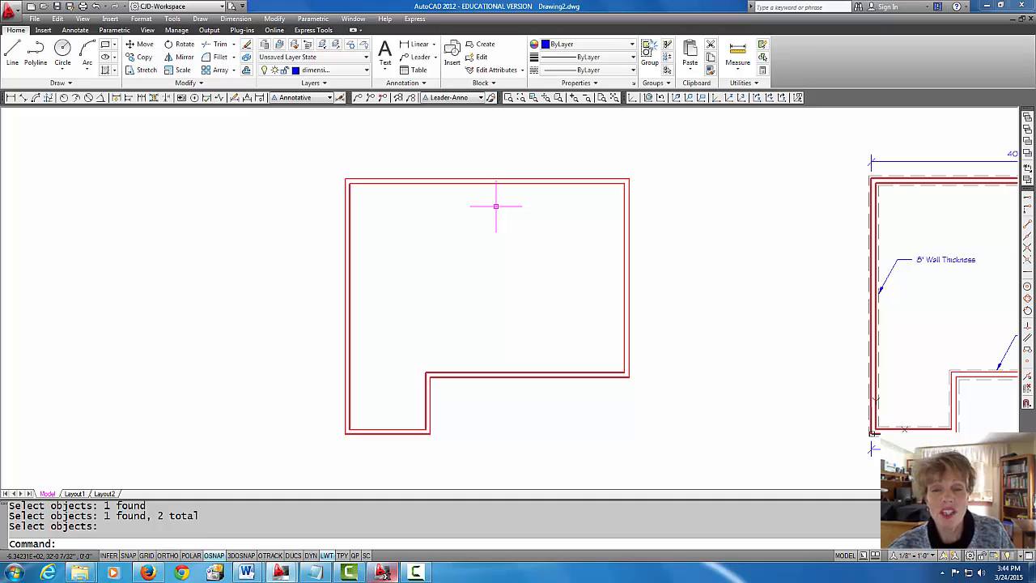
mouse_move(502, 191)
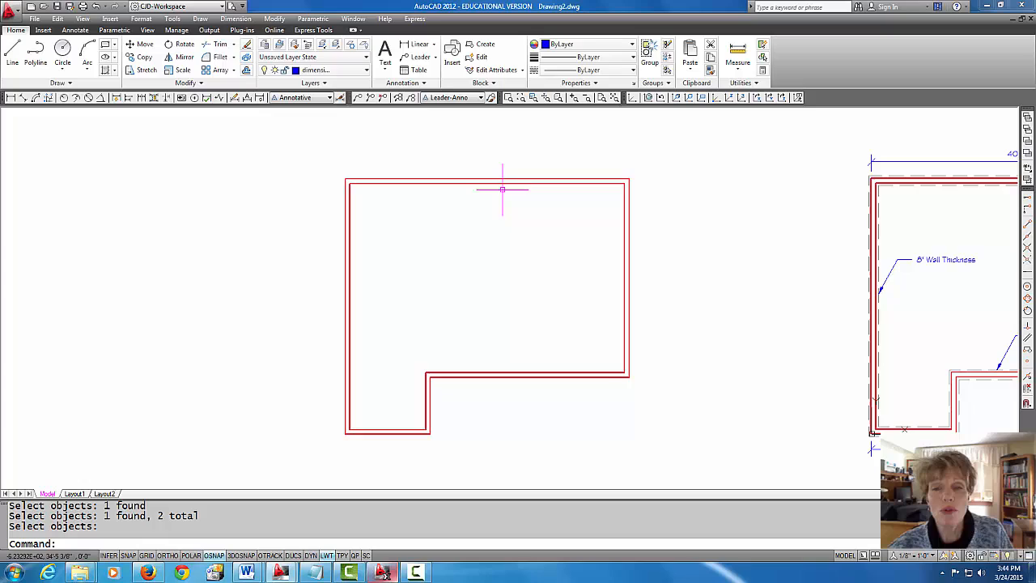
mouse_move(495, 230)
type("4")
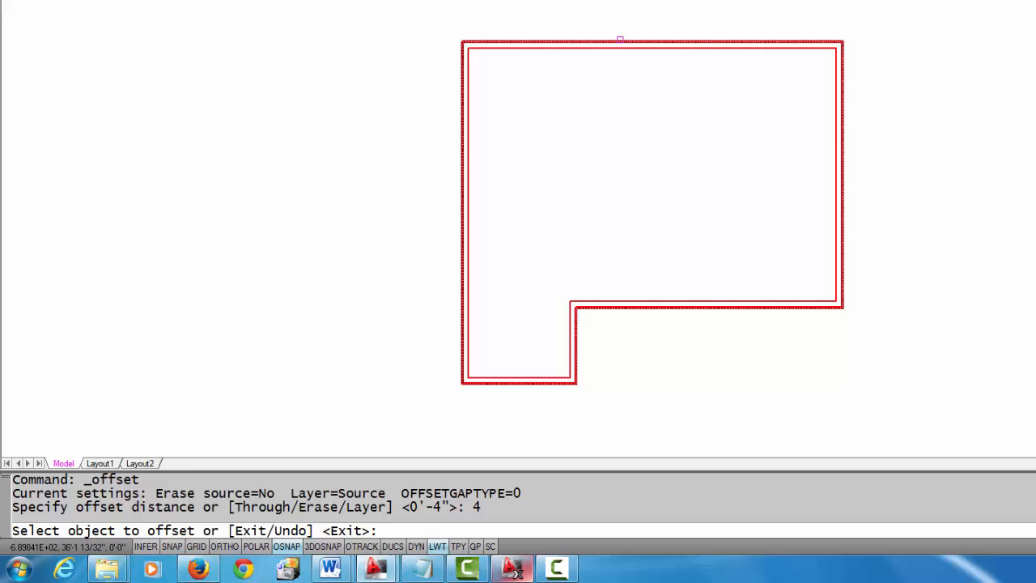
Offset the outer wall line 4" outward to start the footing line.
left_click(627, 73)
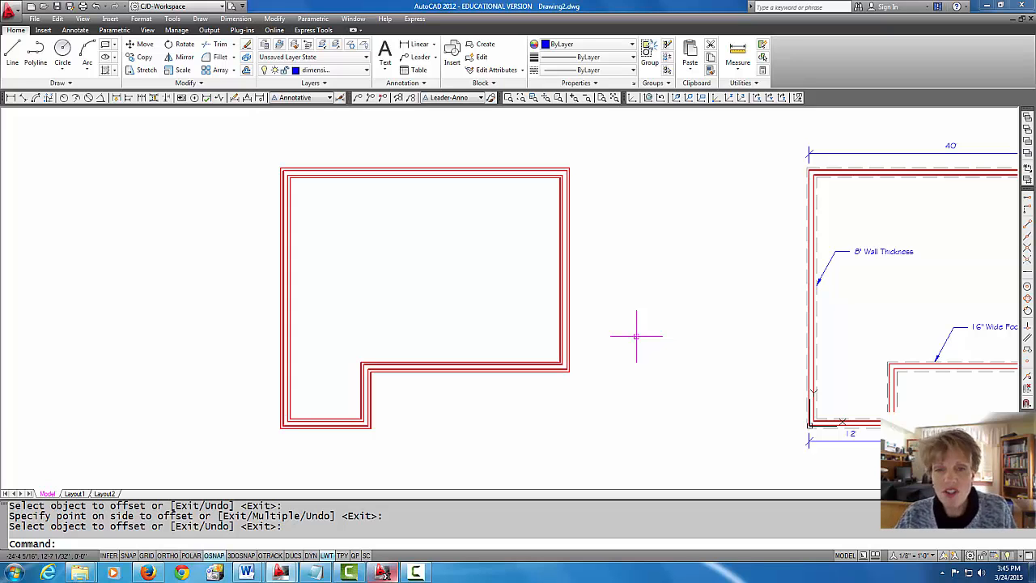
type("Ms")
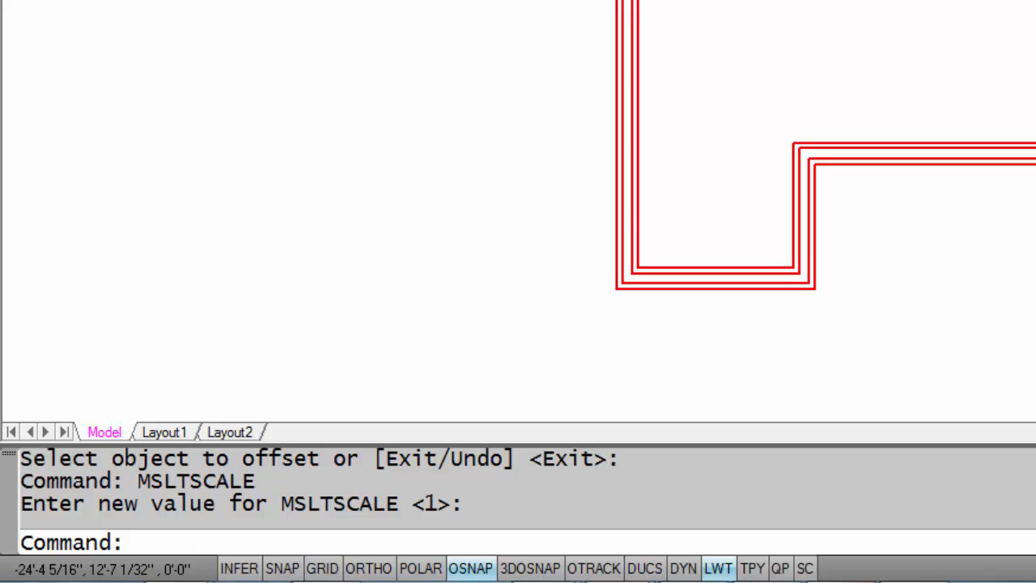
type("LTSCALE")
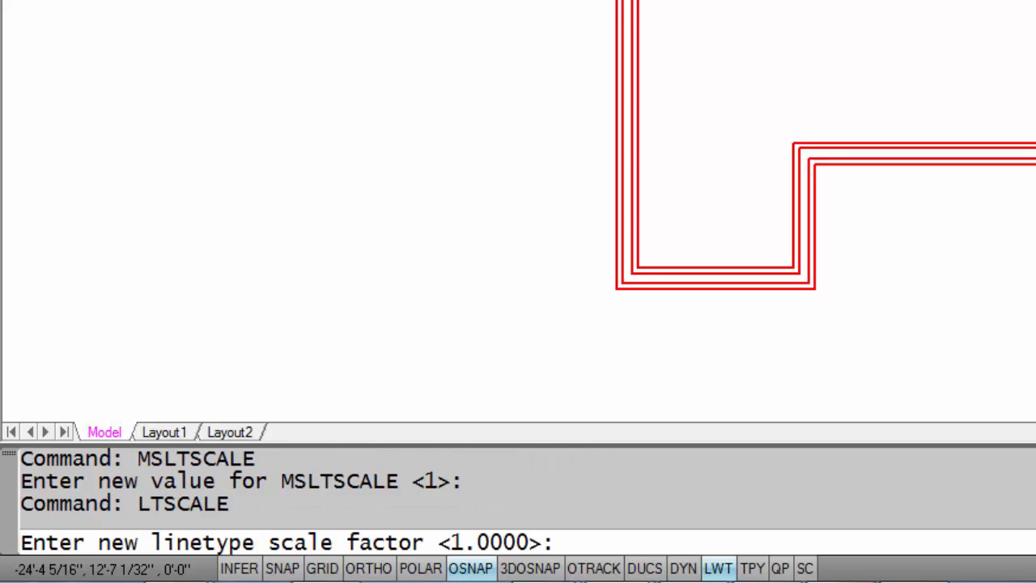
key("enter")
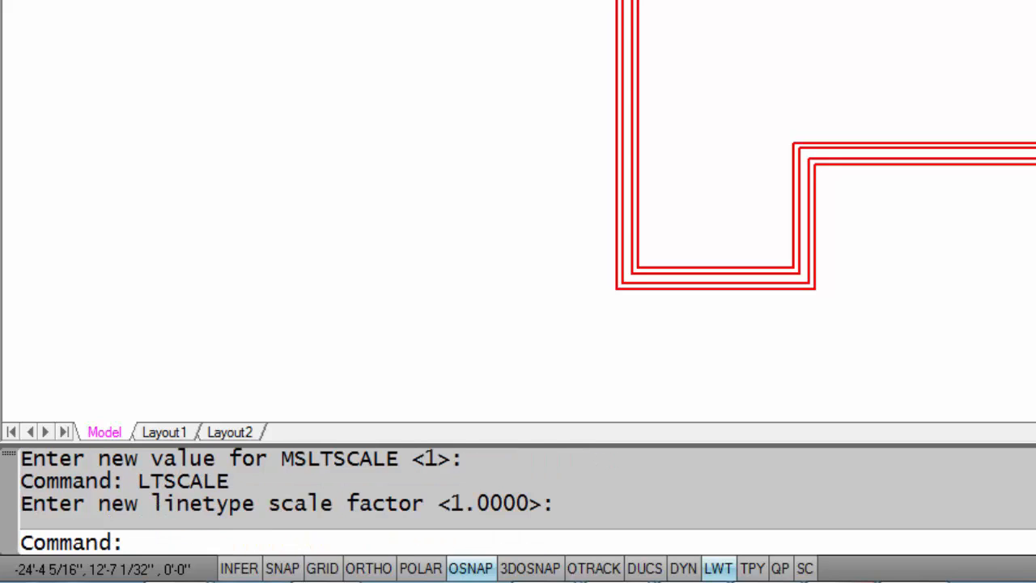
type("PSLTSCALE")
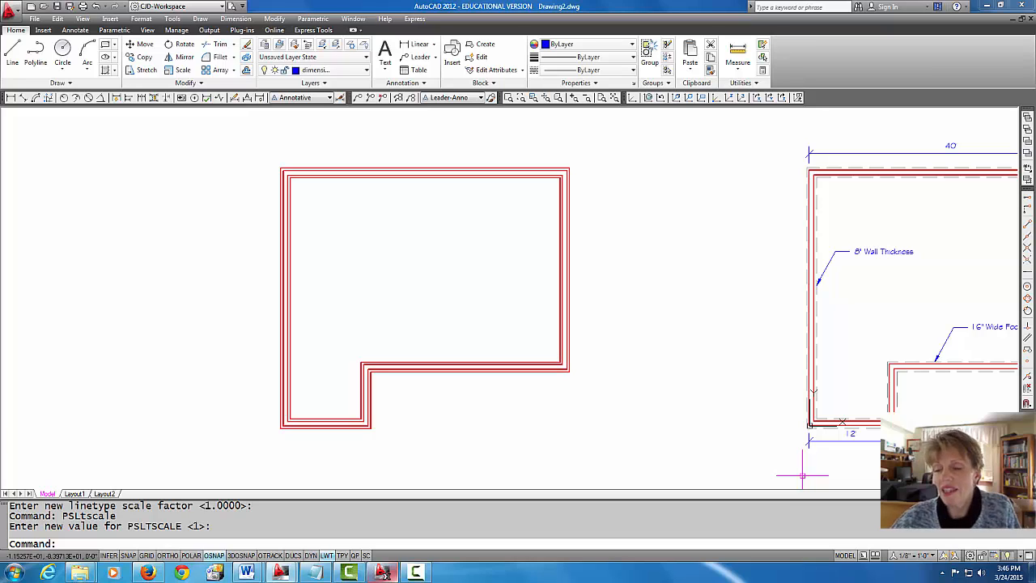
mouse_move(689, 360)
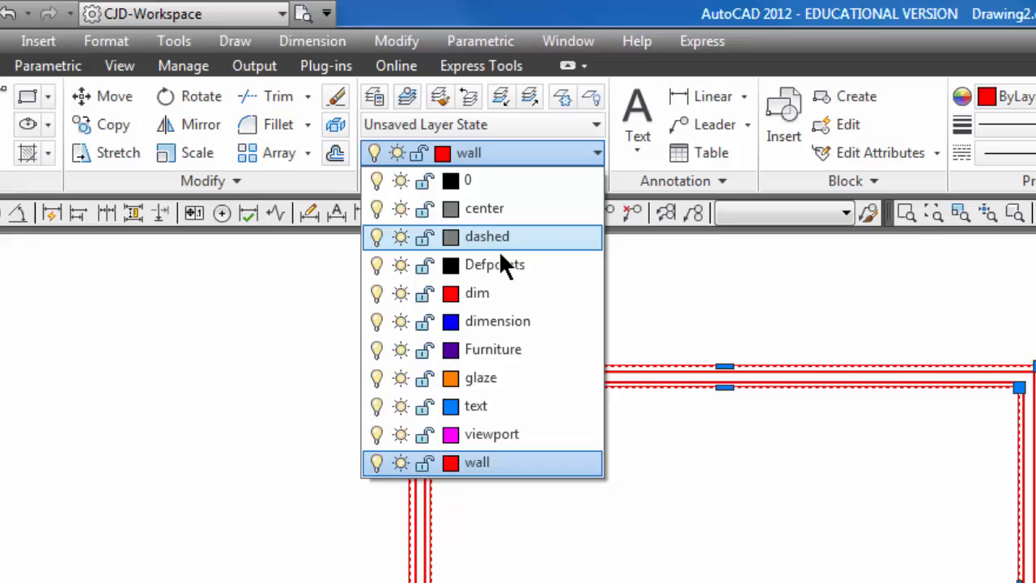
Assign the selected footing lines to the dashed layer so they display as dashes.
left_click(487, 236)
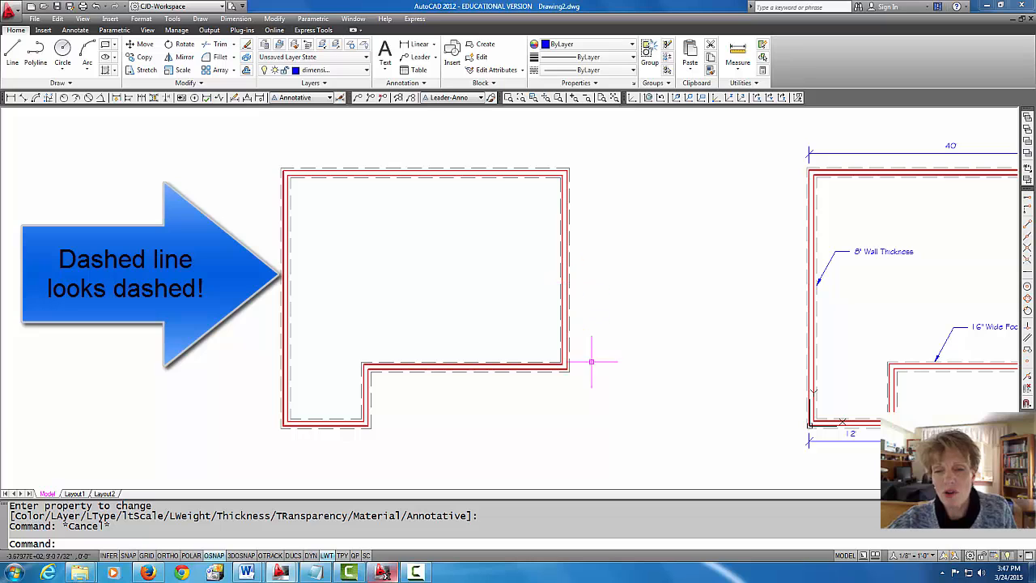
mouse_move(676, 424)
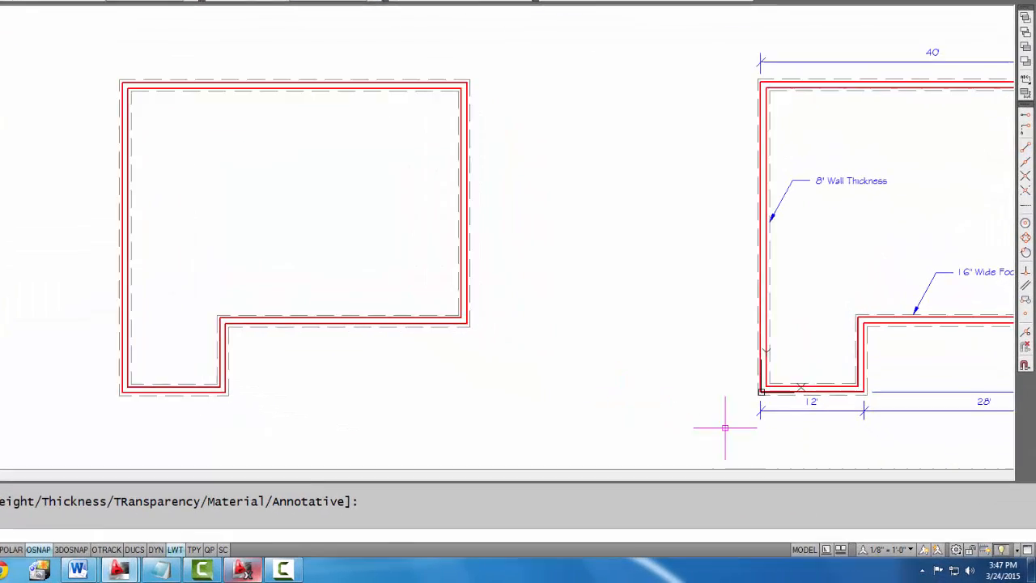
Choose 1/8" = 1'-0" as the drawing's annotation scale from the status-bar list.
left_click(886, 548)
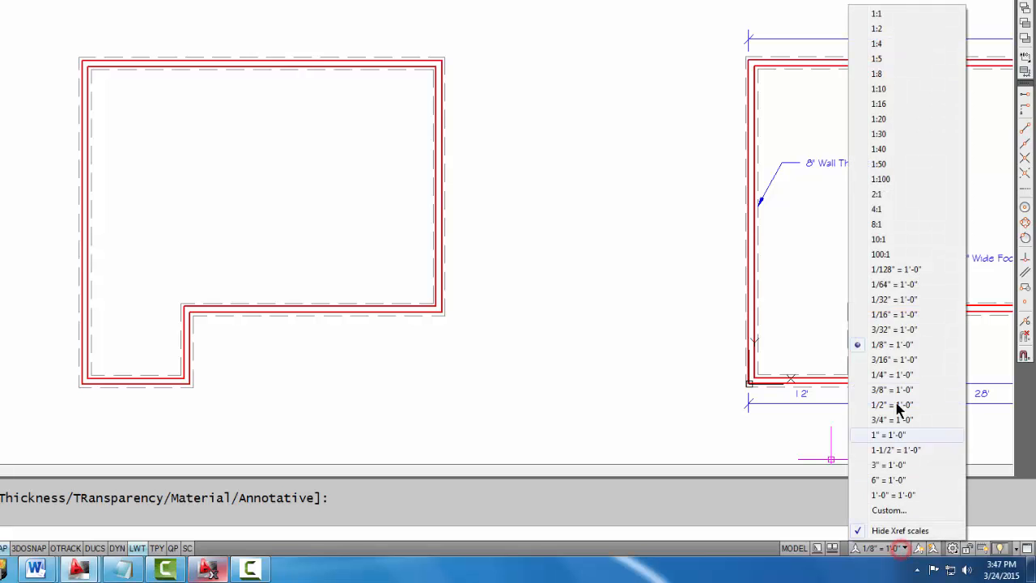
mouse_move(877, 13)
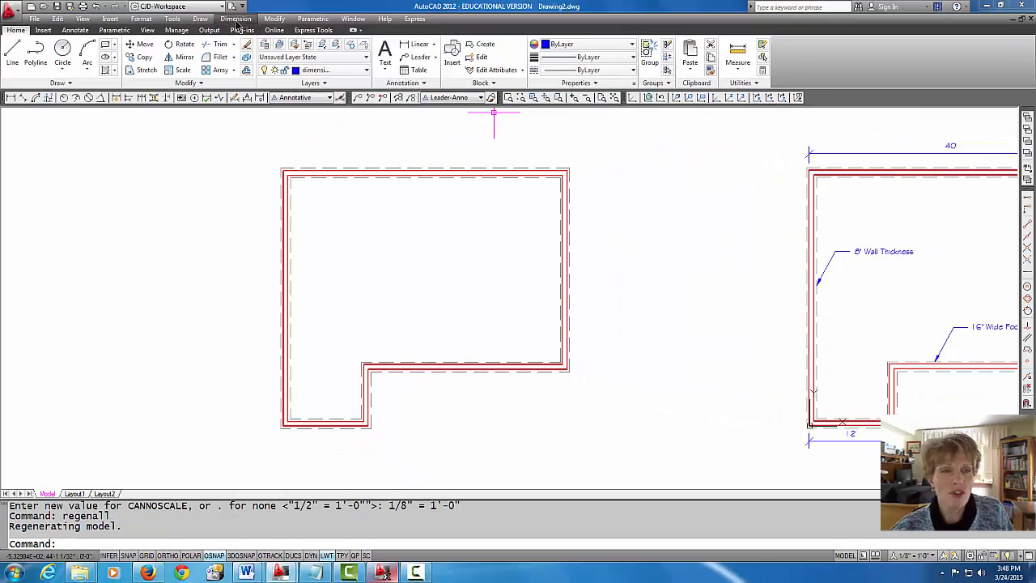
Regenerate the whole drawing with Regen All from the View menu.
left_click(188, 42)
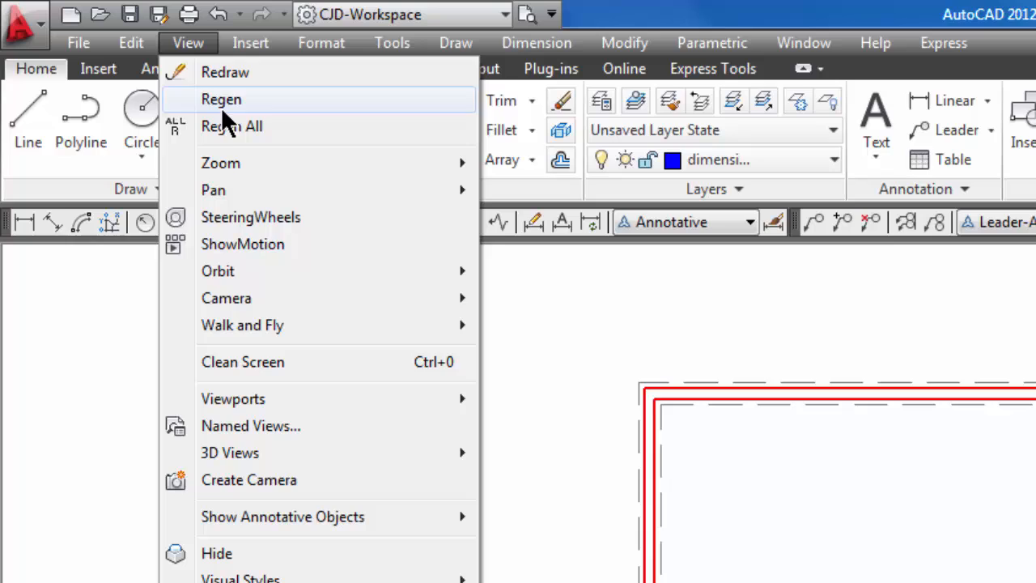
mouse_move(232, 127)
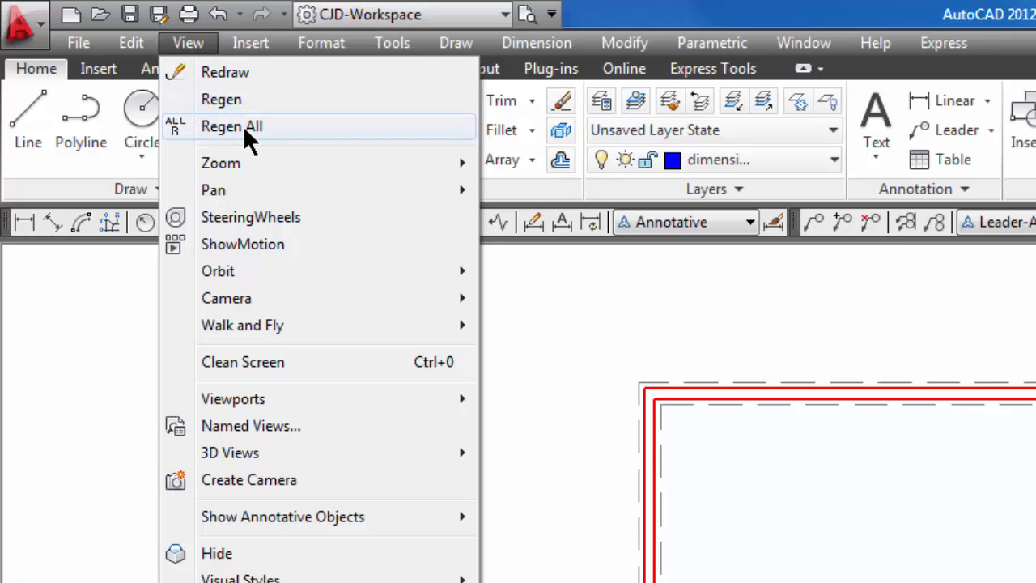
left_click(231, 126)
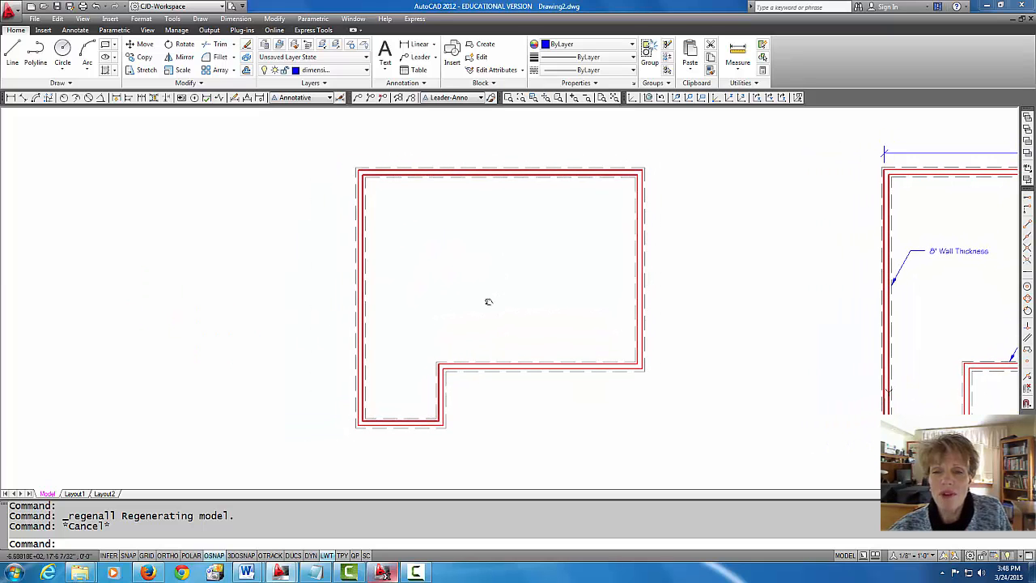
mouse_move(378, 269)
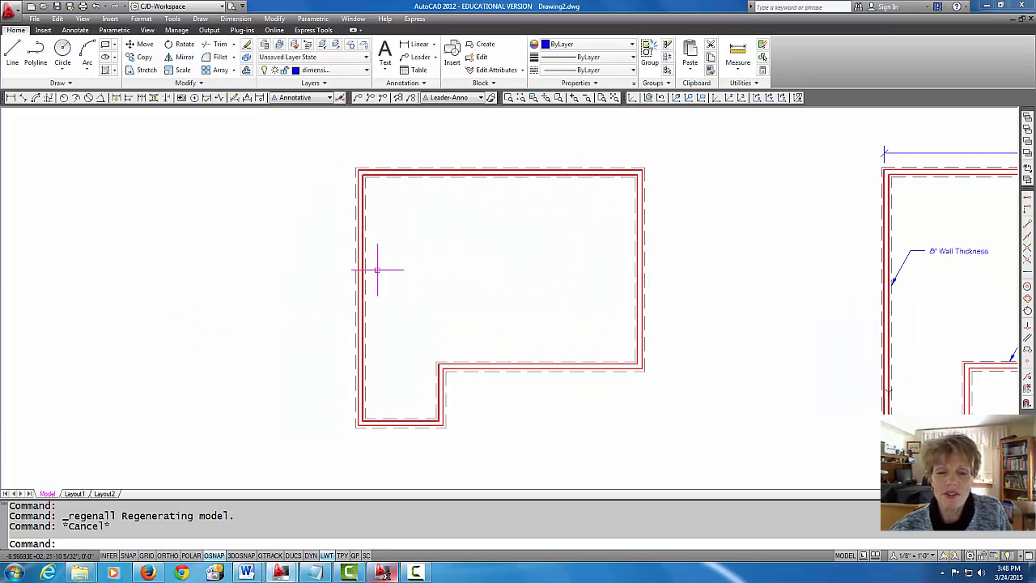
mouse_move(408, 440)
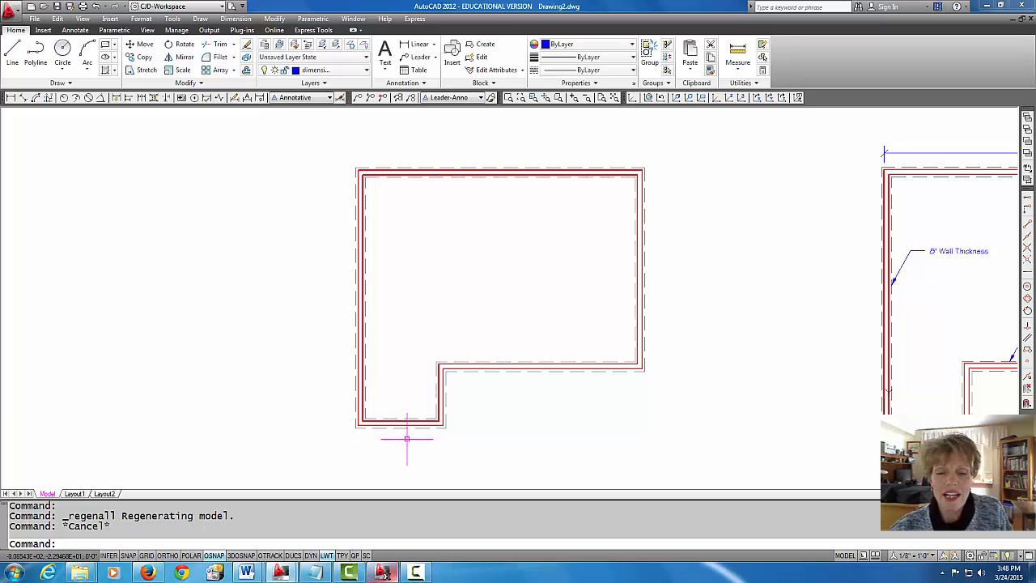